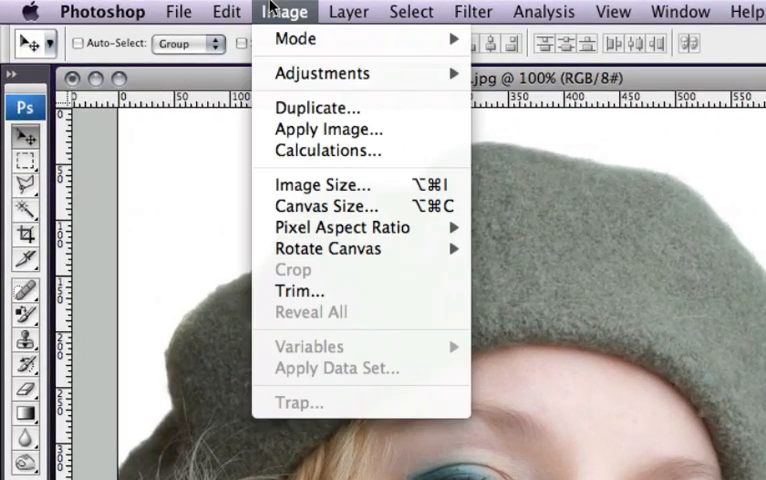
pyautogui.moveTo(320, 72)
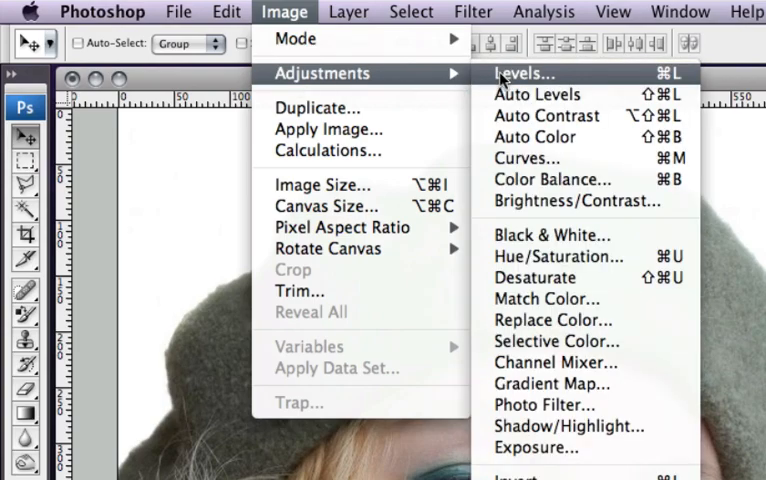
# - Apply a Levels adjustment to the beret portrait with black input 45 and white input 237
pyautogui.click(524, 72)
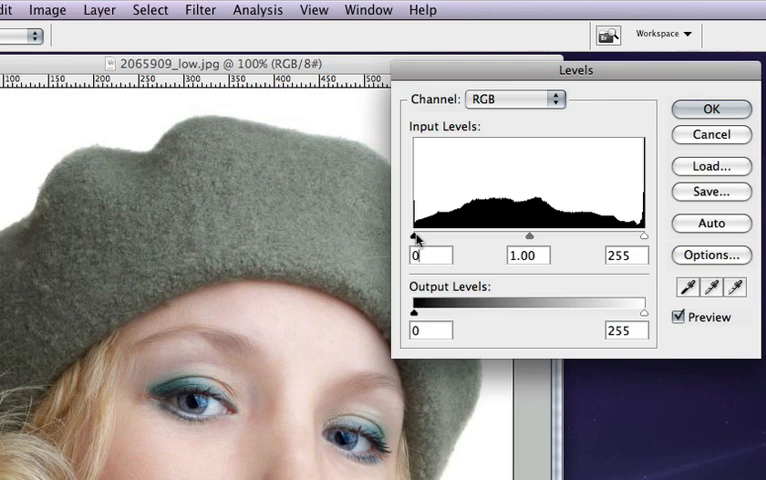
pyautogui.moveTo(416, 236); pyautogui.dragTo(428, 236)
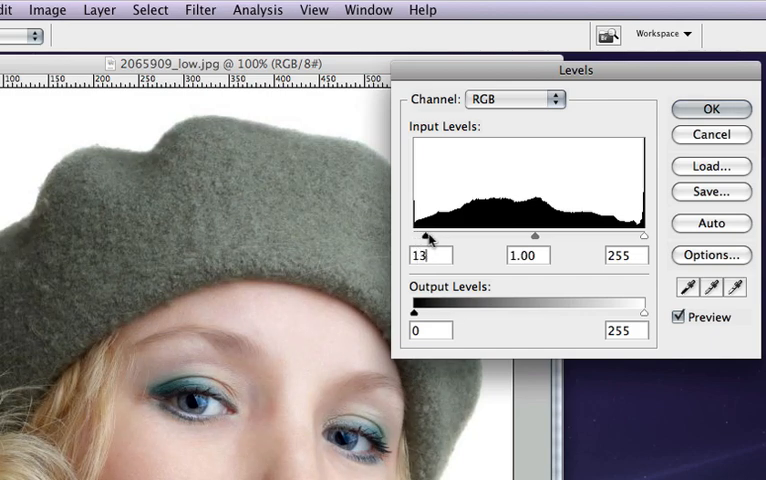
pyautogui.moveTo(426, 234); pyautogui.dragTo(450, 234)
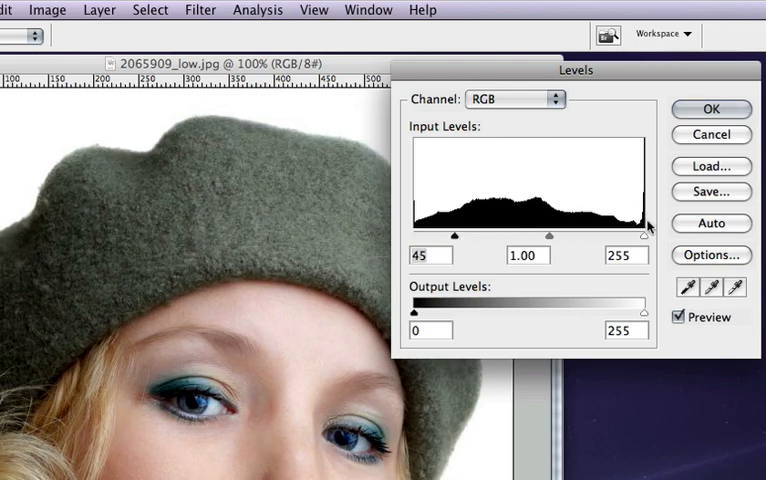
pyautogui.moveTo(644, 236); pyautogui.dragTo(624, 236)
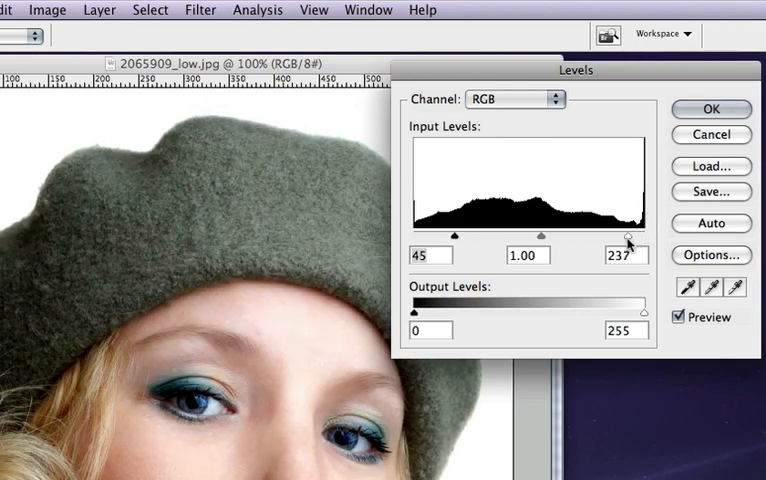
pyautogui.moveTo(624, 234); pyautogui.dragTo(620, 234)
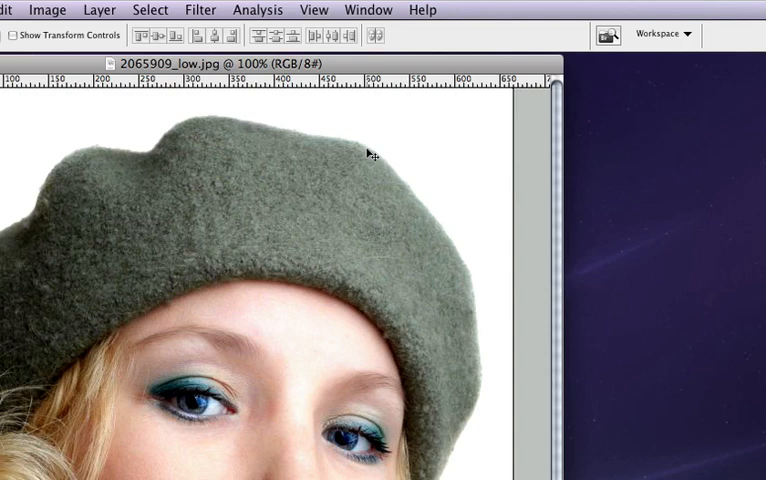
pyautogui.moveTo(296, 118)
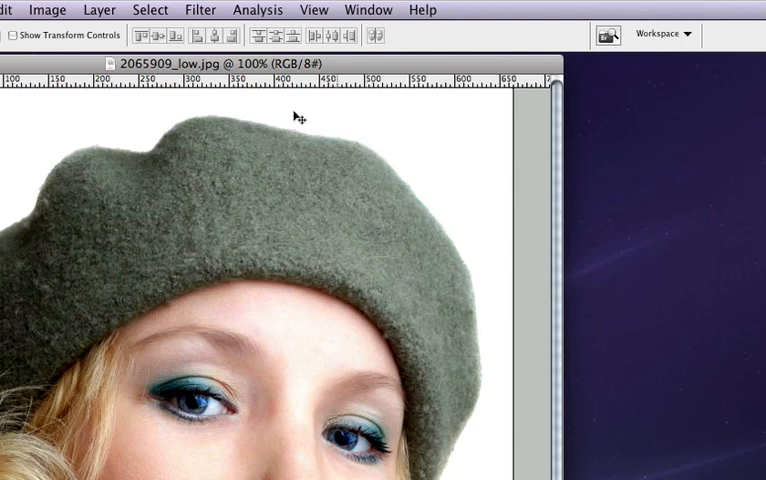
# - Bring up the Artistic Film Grain filter on the portrait for grain 4, highlight 0, intensity 10
pyautogui.click(200, 10)
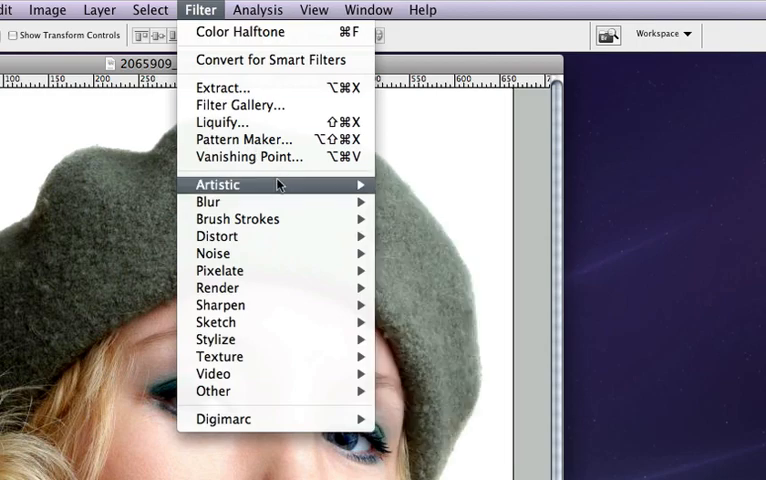
pyautogui.moveTo(218, 184)
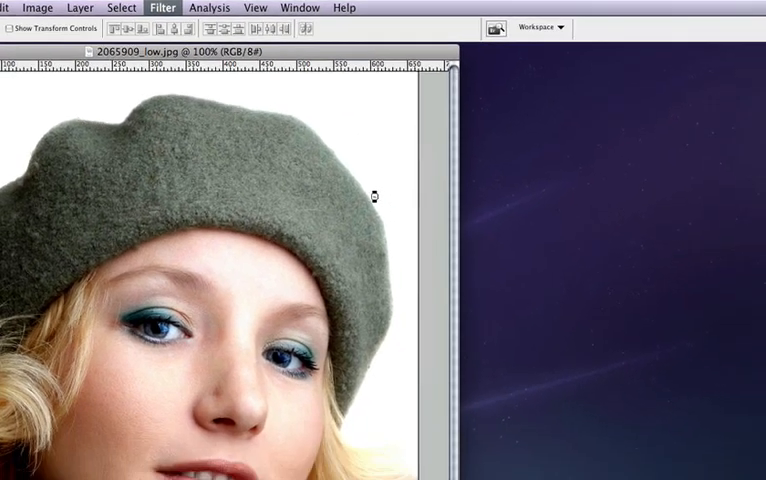
pyautogui.click(160, 8)
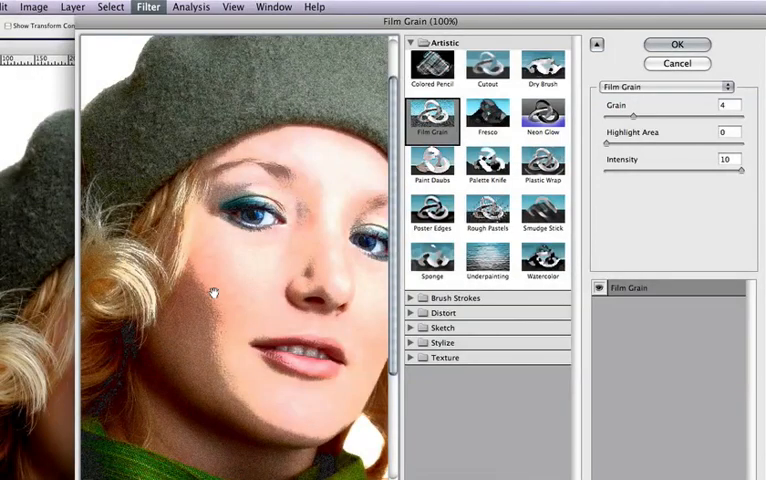
pyautogui.moveTo(212, 332)
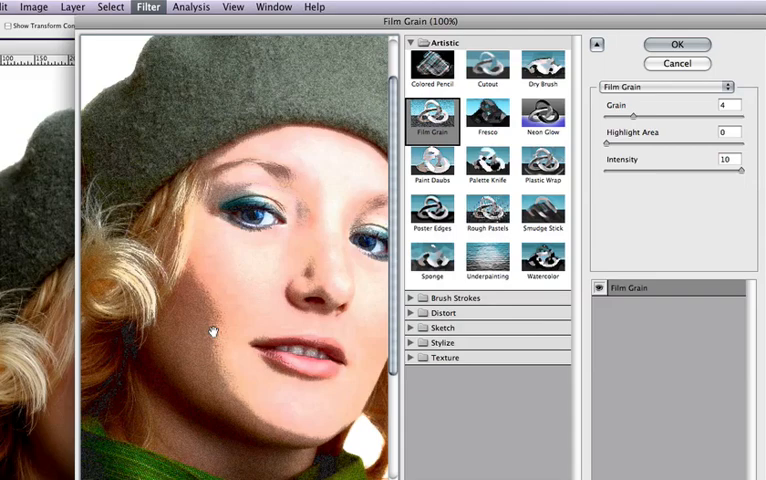
pyautogui.moveTo(226, 304)
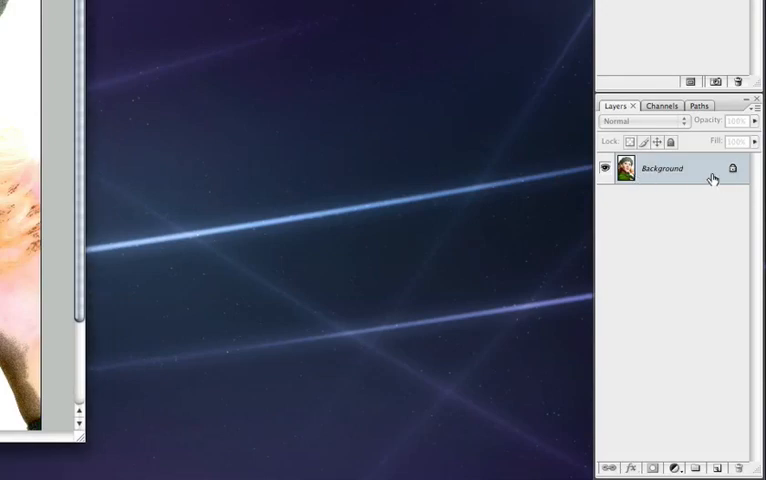
# - Convert the locked Background into editable Layer 0 and select its duplicate Layer 0 copy
pyautogui.doubleClick(660, 168)
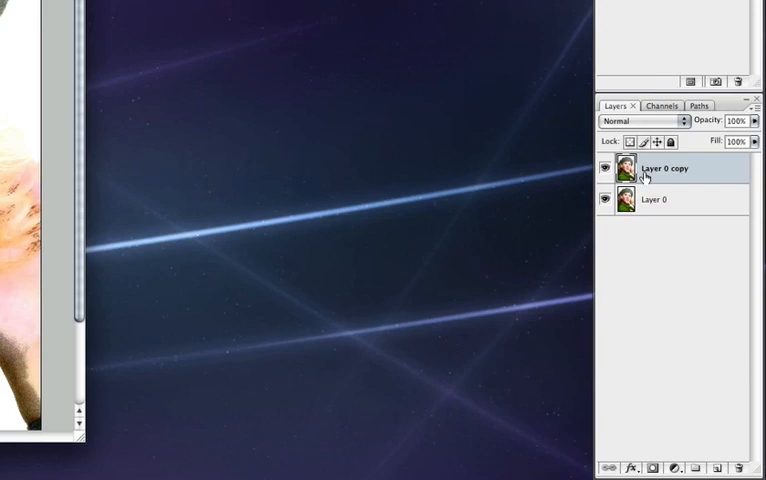
pyautogui.click(338, 8)
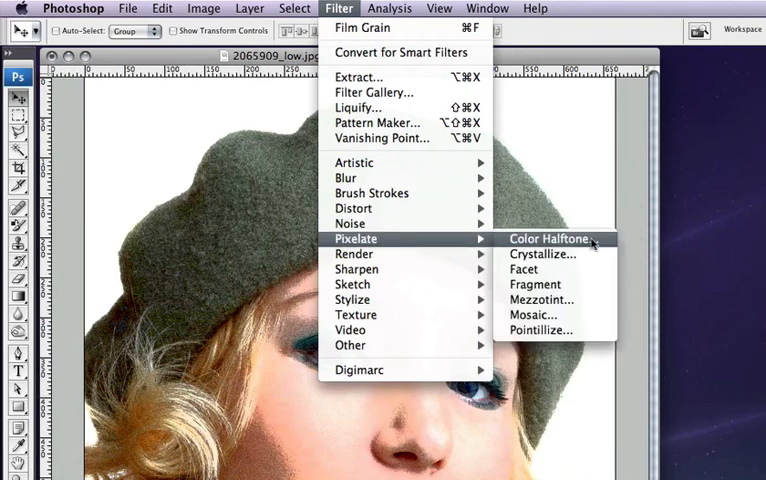
# - Apply Color Halftone to Layer 0 copy with max radius 4 and default angles 108, 162, 90, 45
pyautogui.click(548, 238)
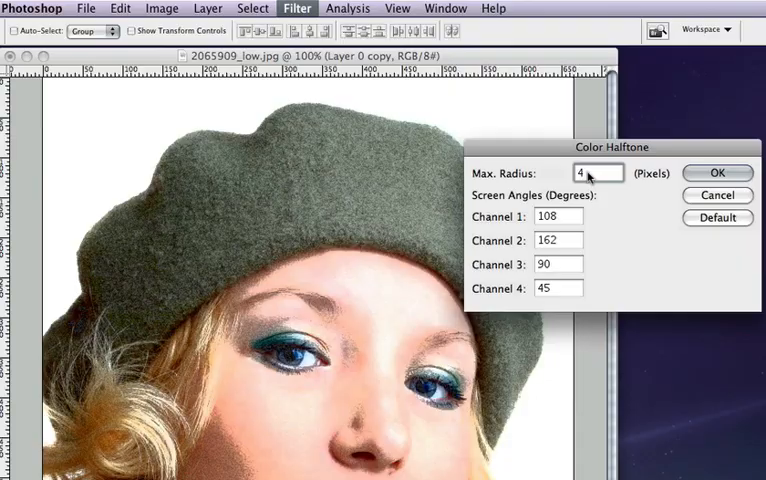
pyautogui.click(716, 172)
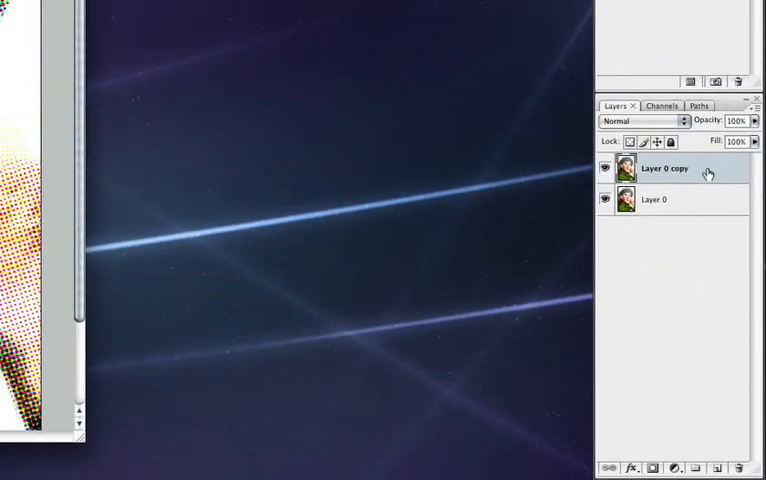
pyautogui.moveTo(686, 128)
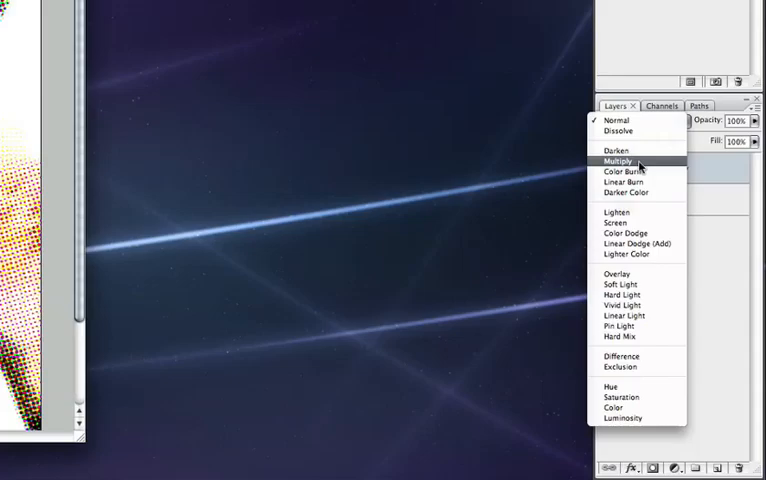
# - Set Layer 0 copy's blend mode to Multiply for the comic halftone look
pyautogui.click(620, 162)
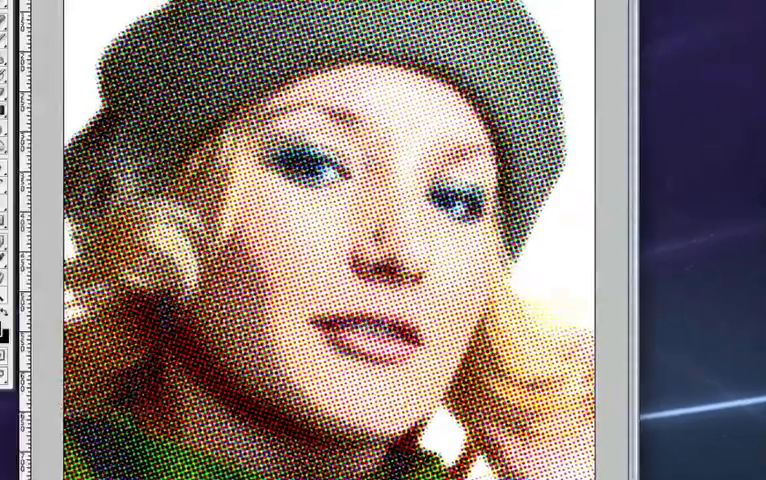